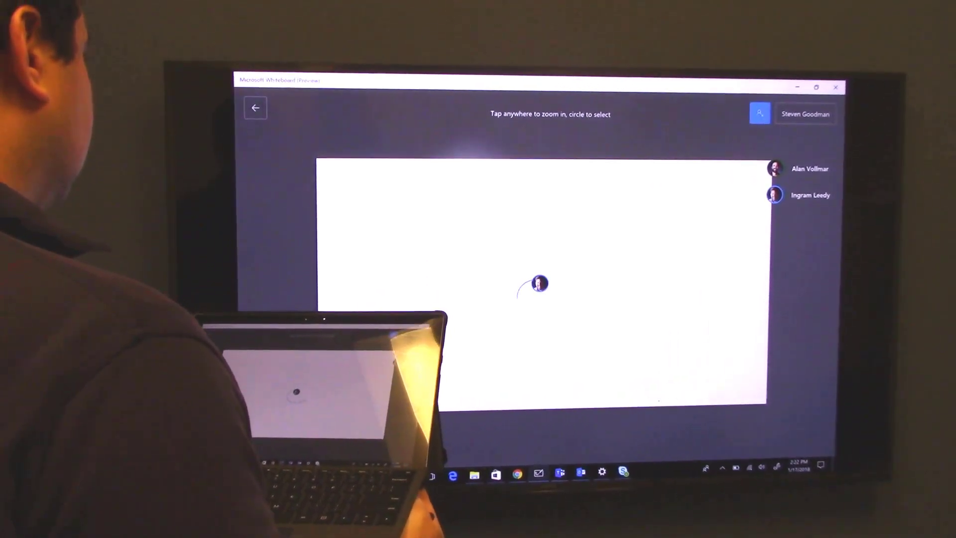
# Zoom back into the canvas from the participant overview of the shared board
pyautogui.moveTo(518, 287); pyautogui.dragTo(574, 293)
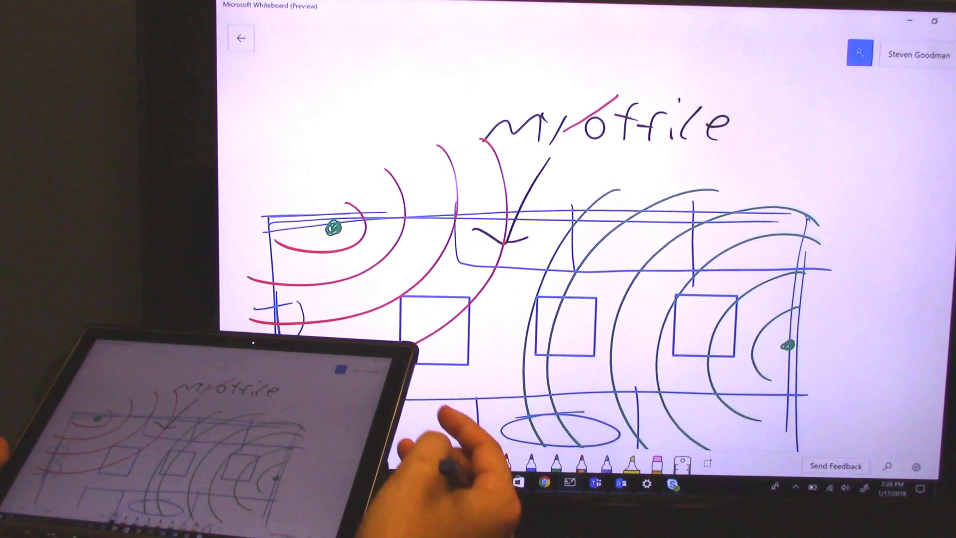
# Draw a stick figure with the black pen below the left access point
pyautogui.moveTo(329, 262); pyautogui.dragTo(333, 330)
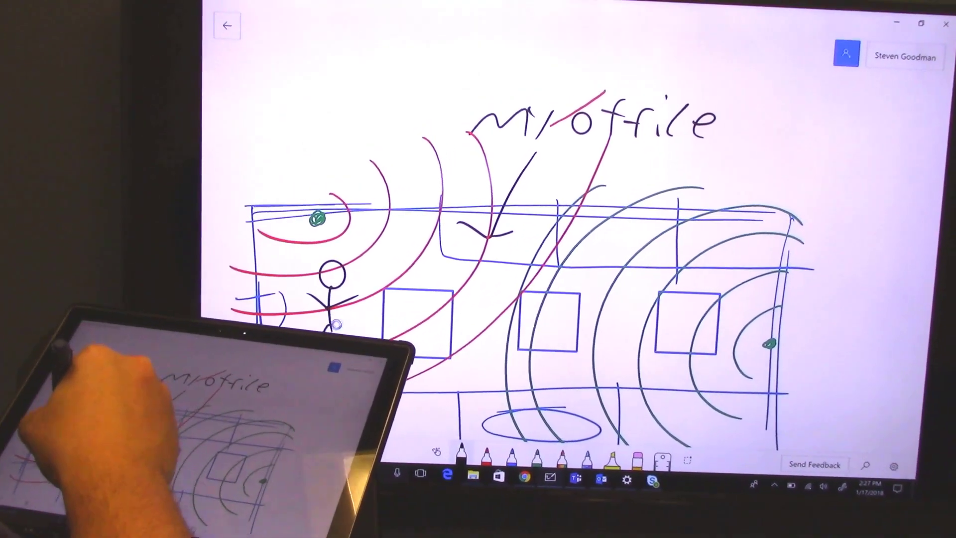